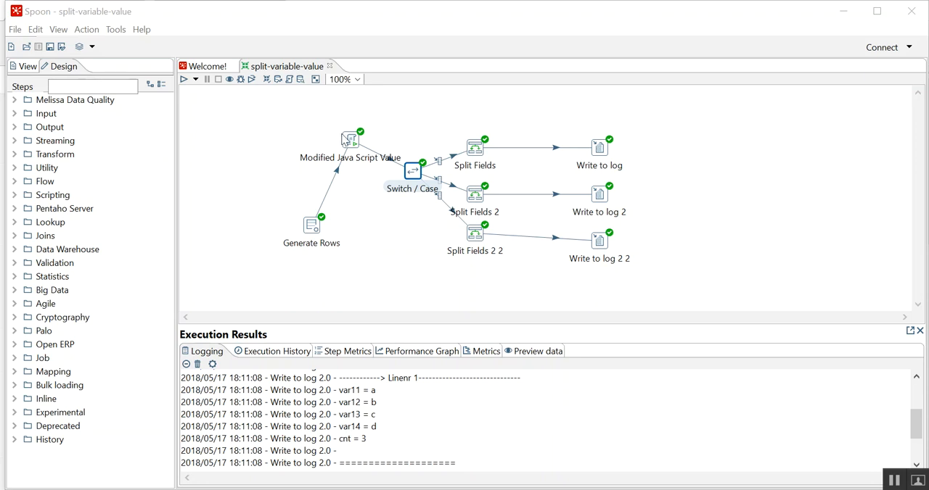
Review the JavaScript counting step and its getOcuranceString function.
{"action": "double_click", "coordinate": [350, 139]}
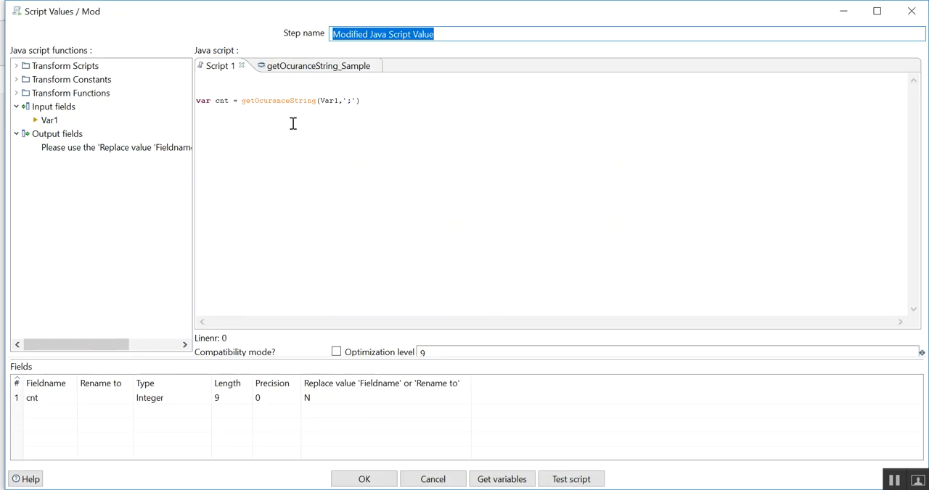
{"action": "double_click", "coordinate": [279, 100]}
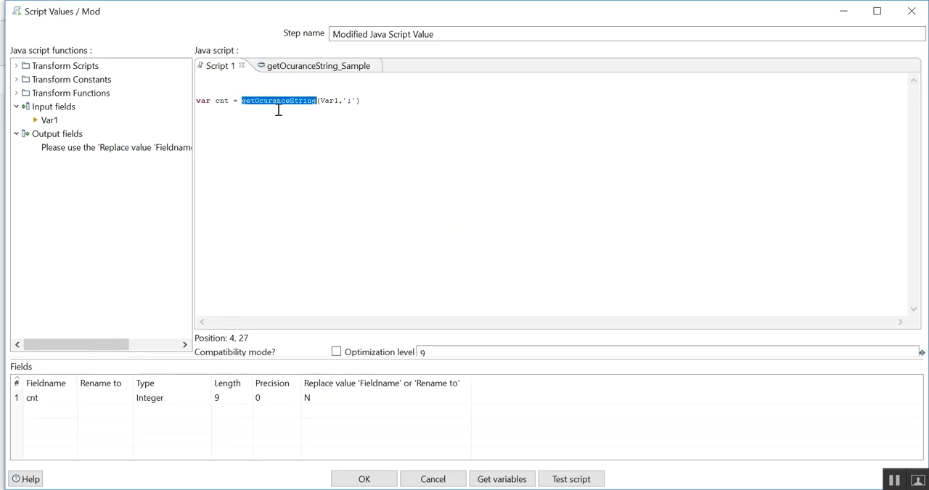
{"action": "mouse_move", "coordinate": [303, 135]}
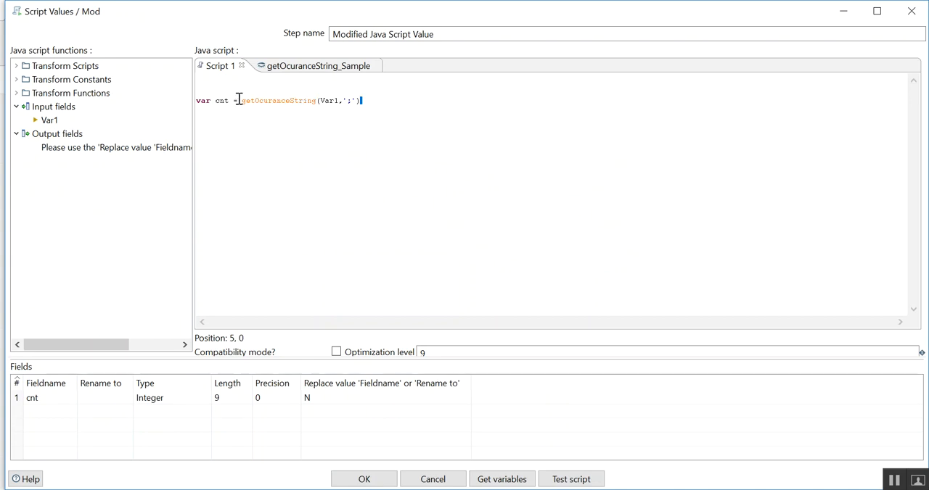
{"action": "double_click", "coordinate": [203, 100]}
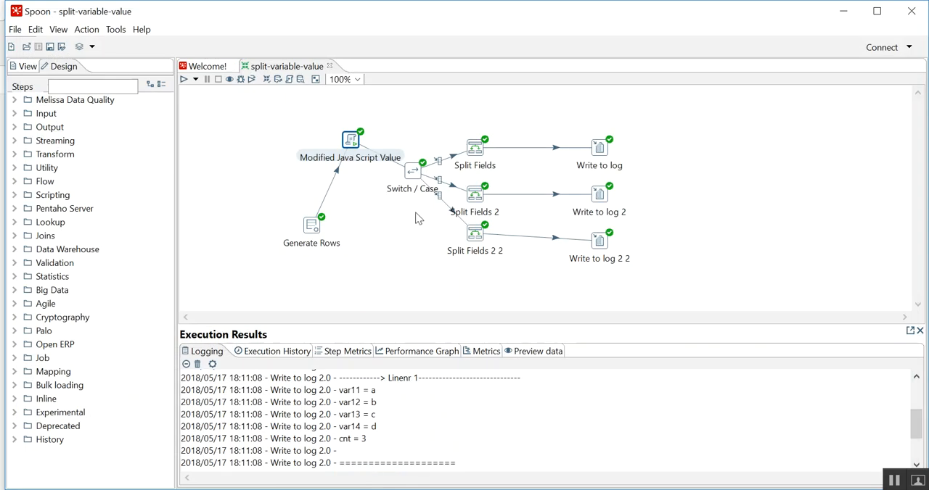
Review the Switch / Case step's case values and their target steps.
{"action": "double_click", "coordinate": [412, 171]}
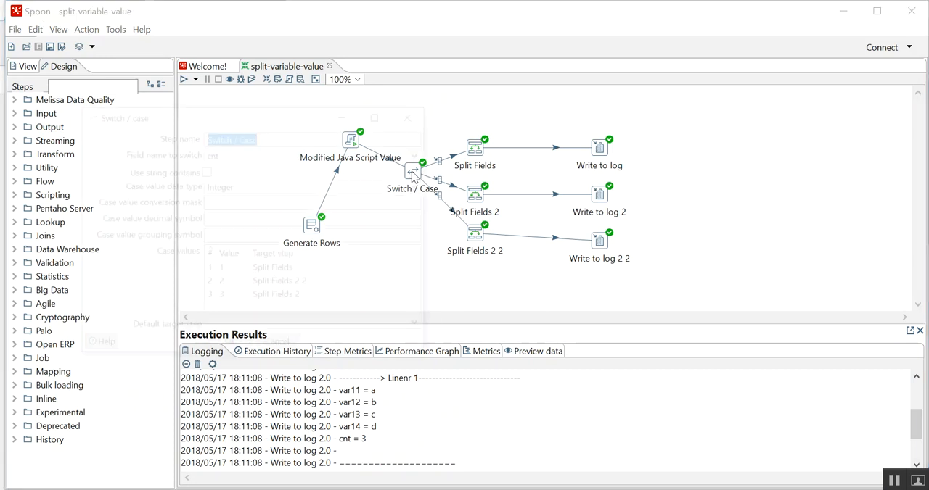
{"action": "double_click", "coordinate": [415, 173]}
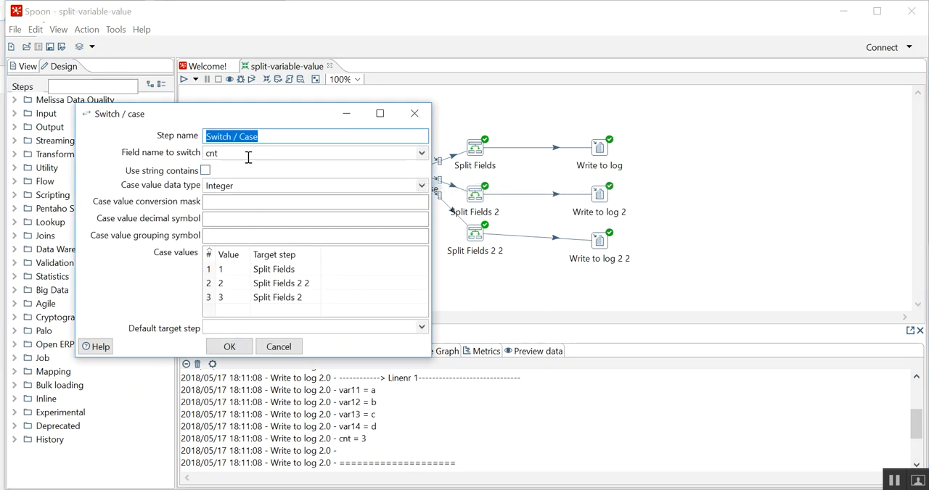
{"action": "left_click", "coordinate": [273, 270]}
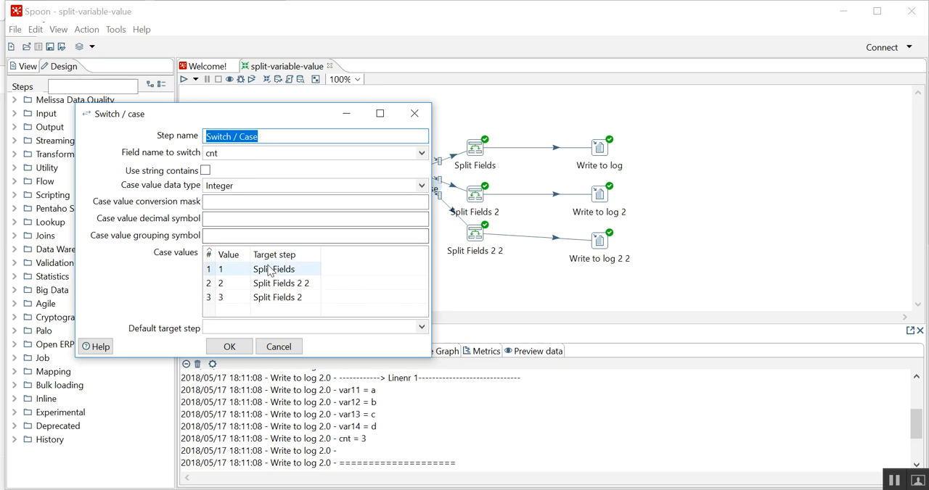
{"action": "left_click", "coordinate": [273, 268]}
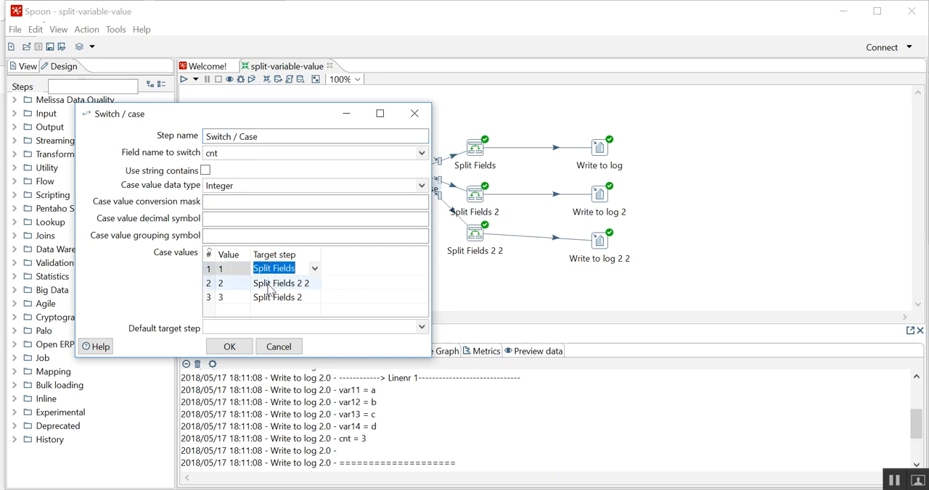
{"action": "left_click", "coordinate": [277, 296]}
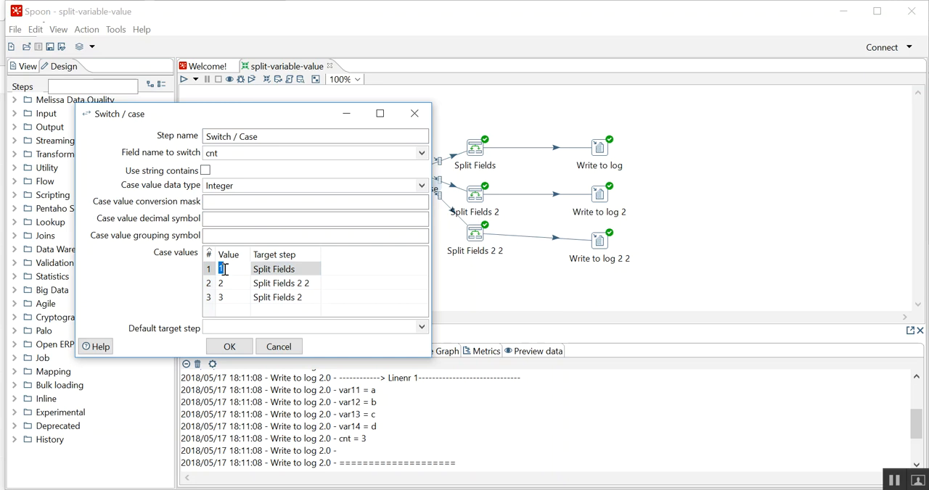
{"action": "left_click", "coordinate": [283, 269]}
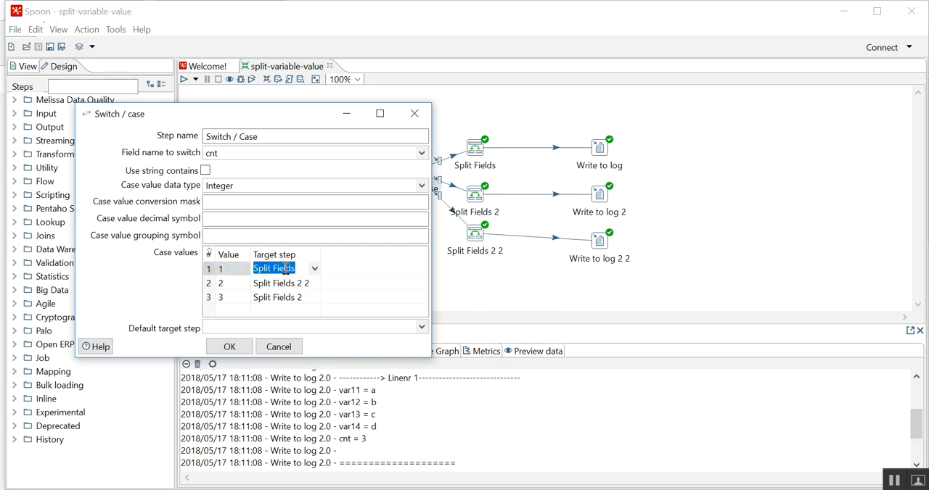
{"action": "left_click", "coordinate": [221, 283]}
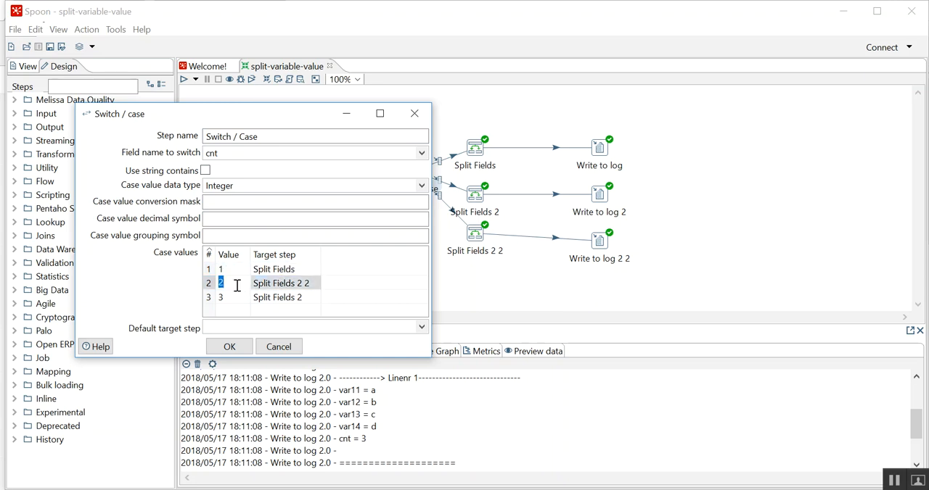
{"action": "left_click", "coordinate": [279, 283]}
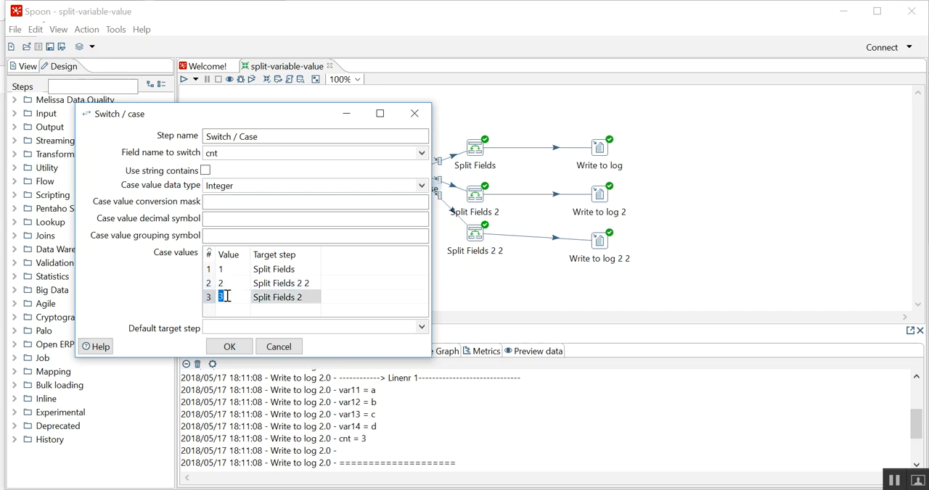
{"action": "left_click", "coordinate": [277, 296]}
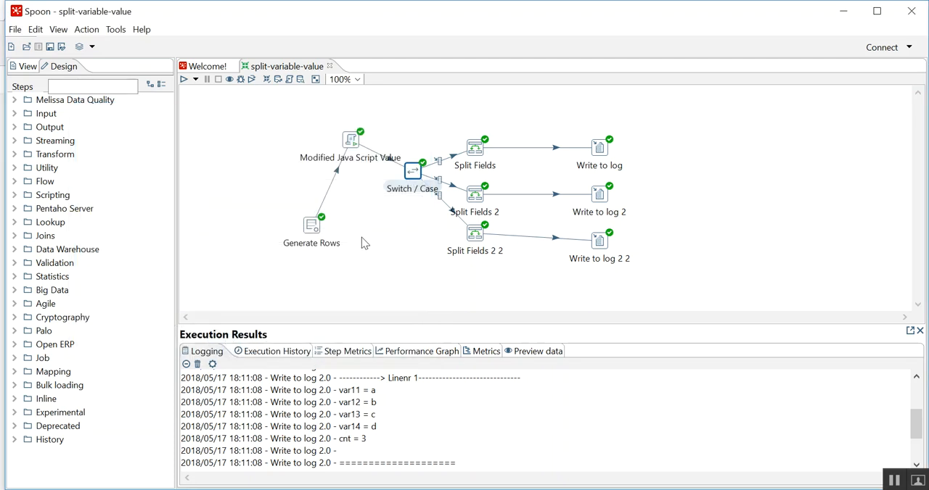
Keep the four-item Generate Rows value and rerun the transformation, logging a, b, c, d with cnt = 3.
{"action": "double_click", "coordinate": [310, 225]}
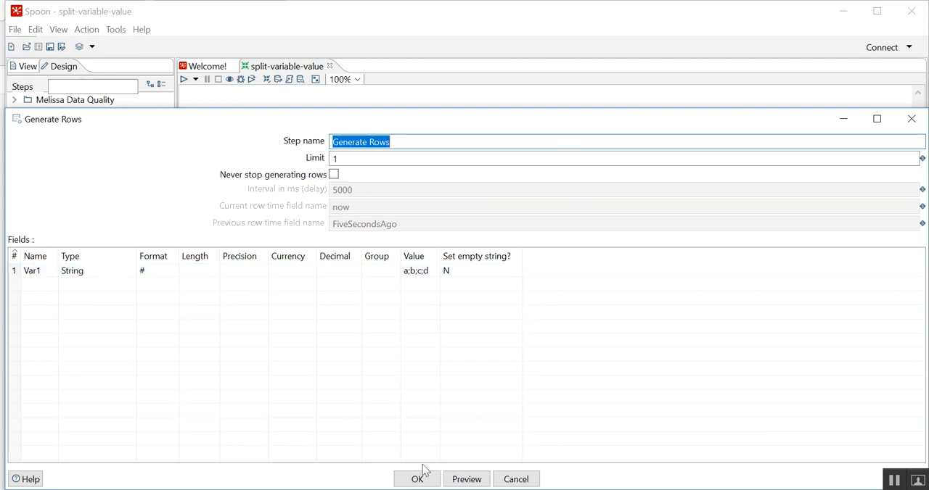
{"action": "left_click", "coordinate": [417, 479]}
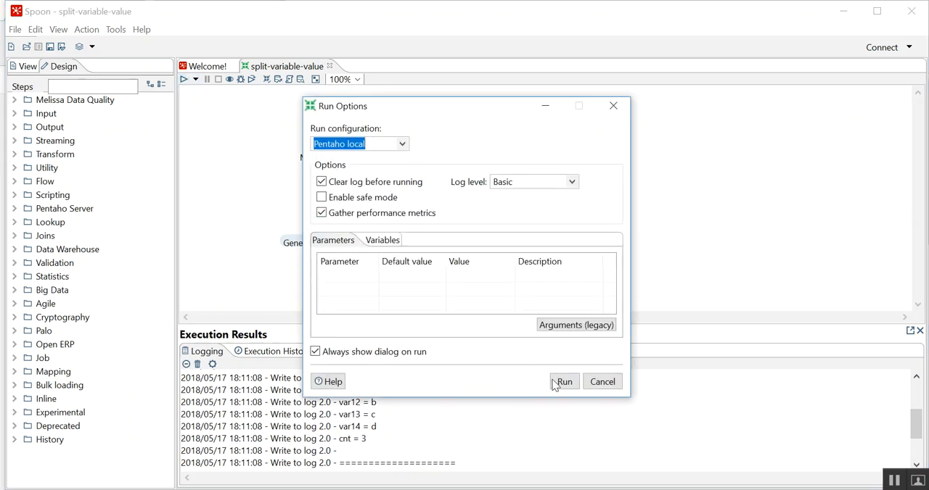
{"action": "left_click", "coordinate": [563, 381]}
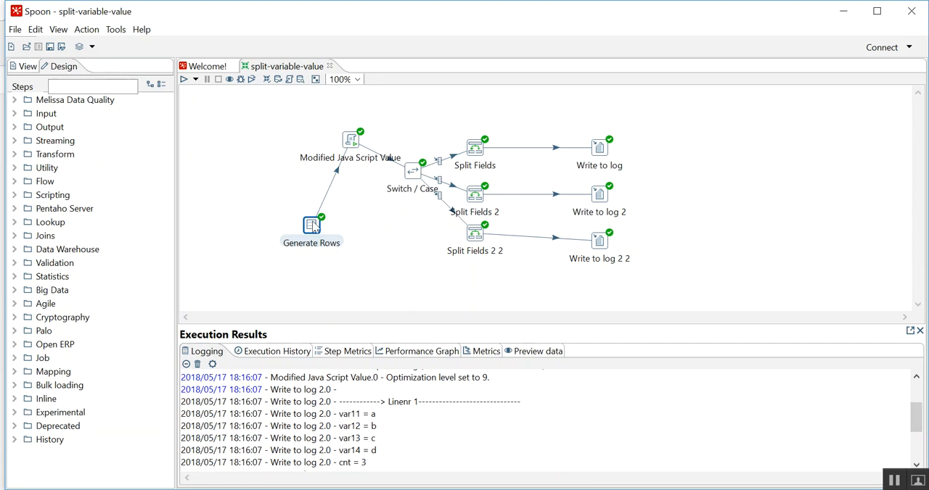
Change Generate Rows Var1 to a;b;c and rerun, logging a, b, c with cnt = 2.
{"action": "double_click", "coordinate": [310, 227]}
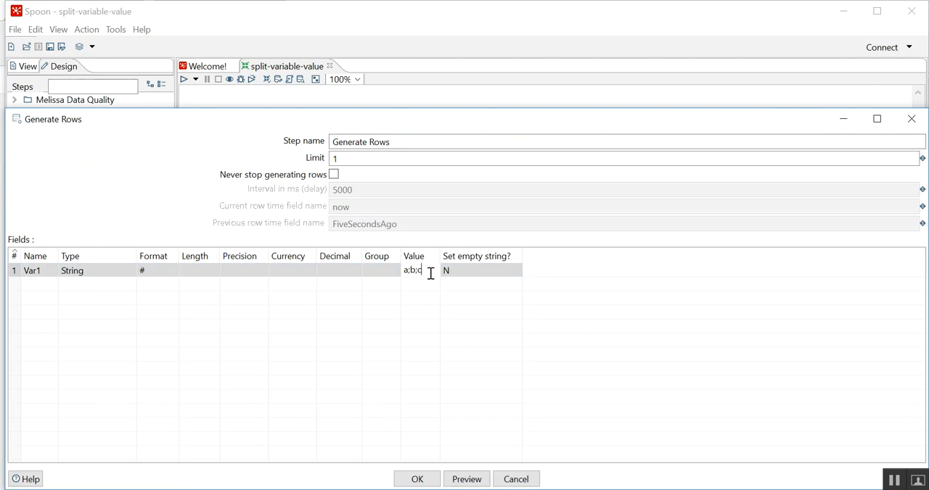
{"action": "left_click", "coordinate": [416, 479]}
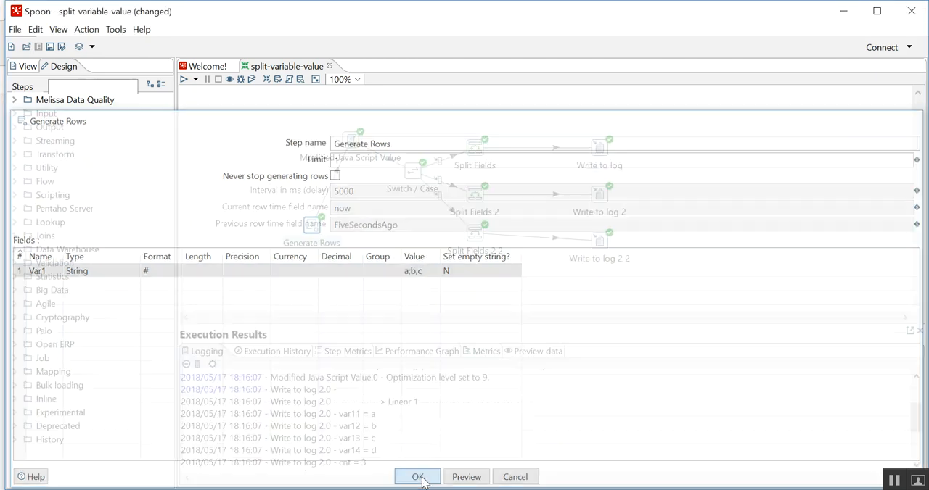
{"action": "left_click", "coordinate": [418, 475]}
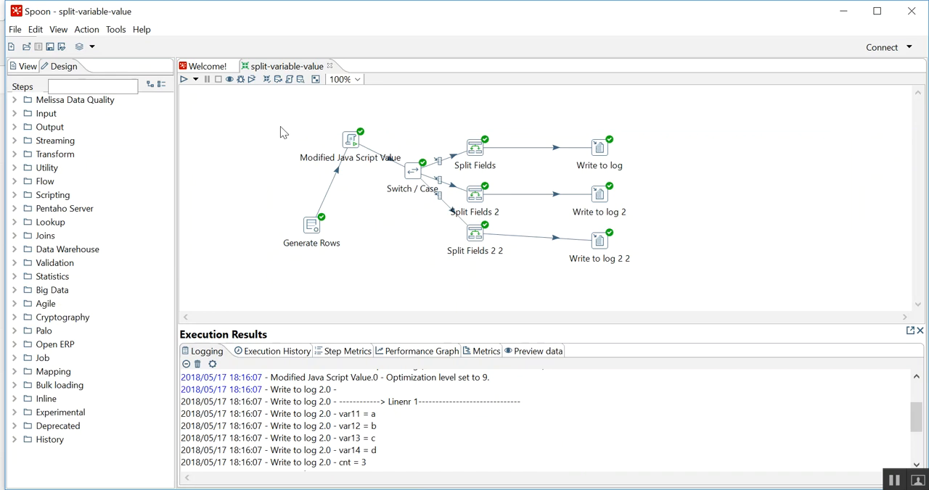
{"action": "left_click", "coordinate": [184, 79]}
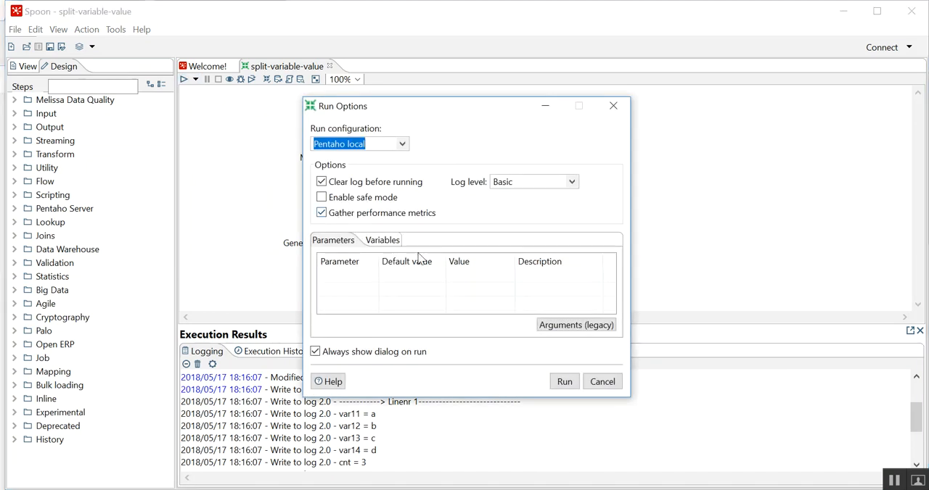
{"action": "left_click", "coordinate": [563, 380]}
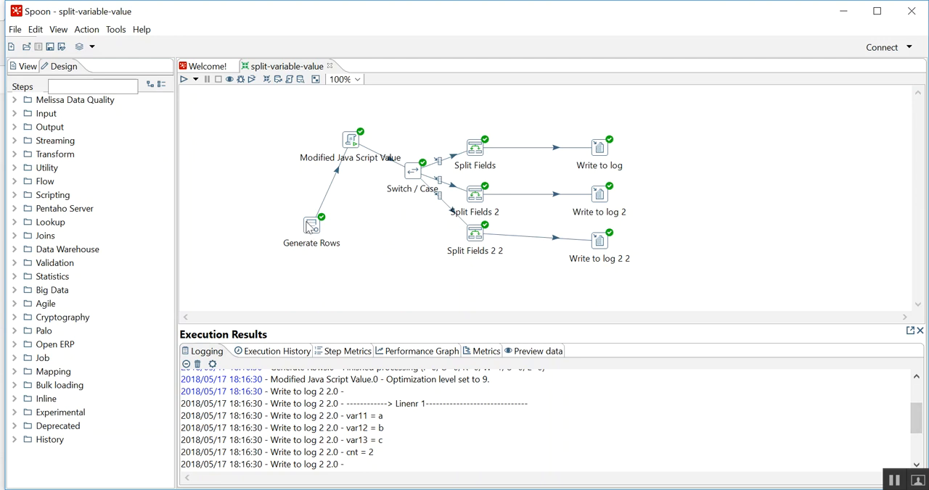
Change Generate Rows Var1 to a;b and rerun, logging a, b with cnt = 1.
{"action": "double_click", "coordinate": [310, 225]}
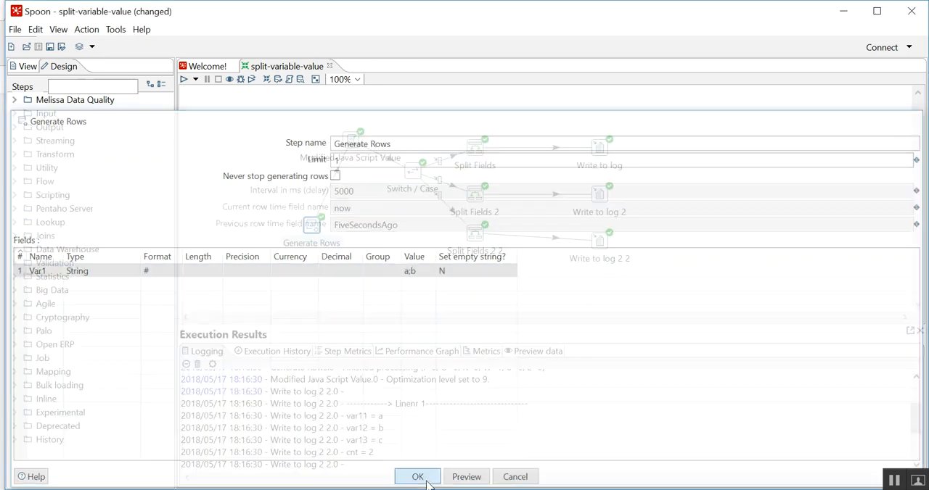
{"action": "left_click", "coordinate": [418, 476]}
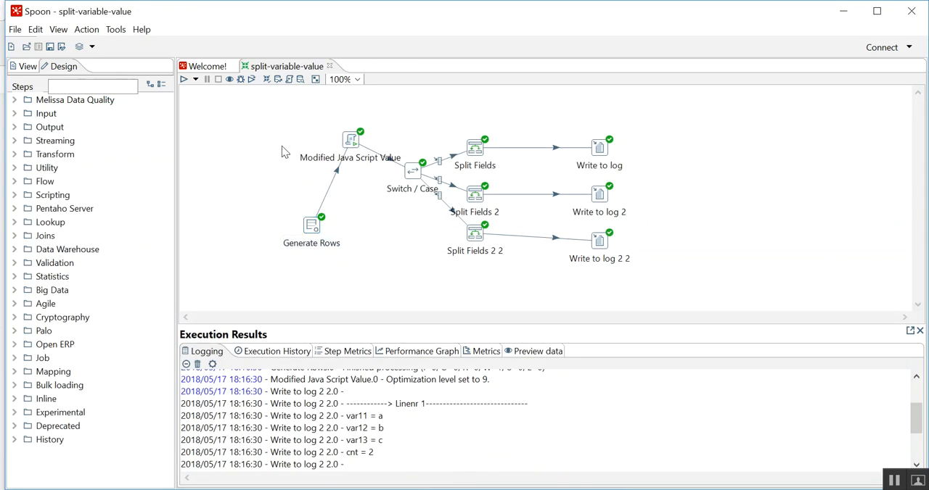
{"action": "left_click", "coordinate": [185, 78]}
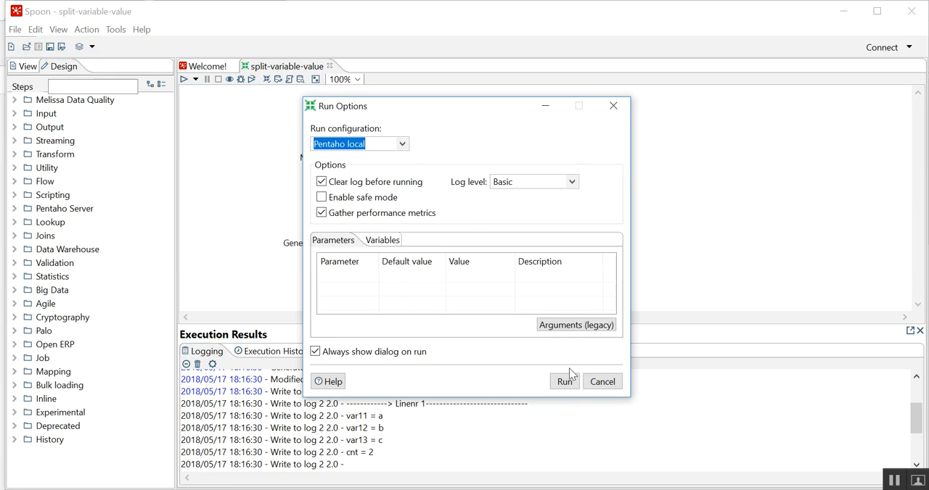
{"action": "left_click", "coordinate": [565, 380]}
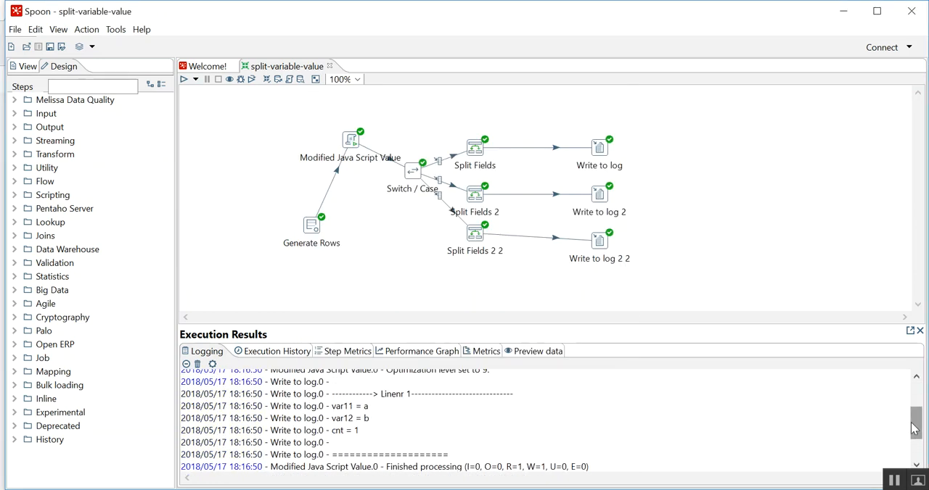
{"action": "mouse_move", "coordinate": [520, 415]}
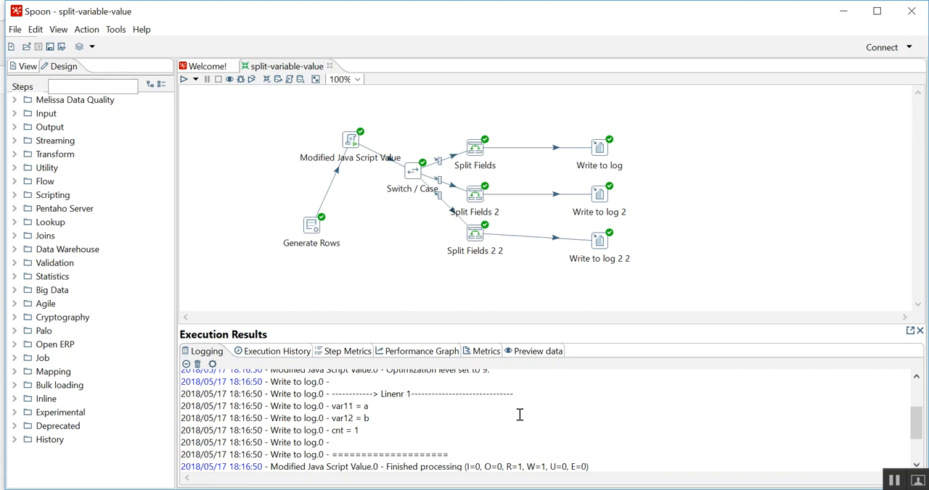
{"action": "mouse_move", "coordinate": [391, 224]}
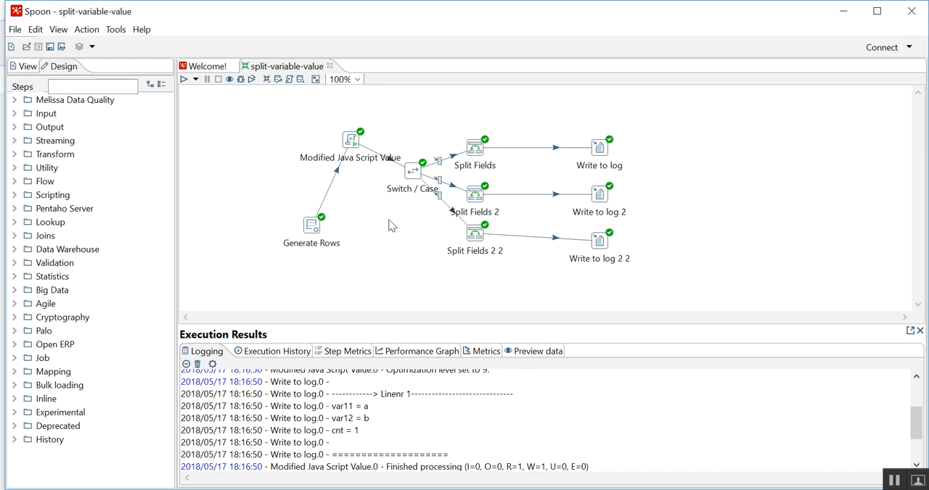